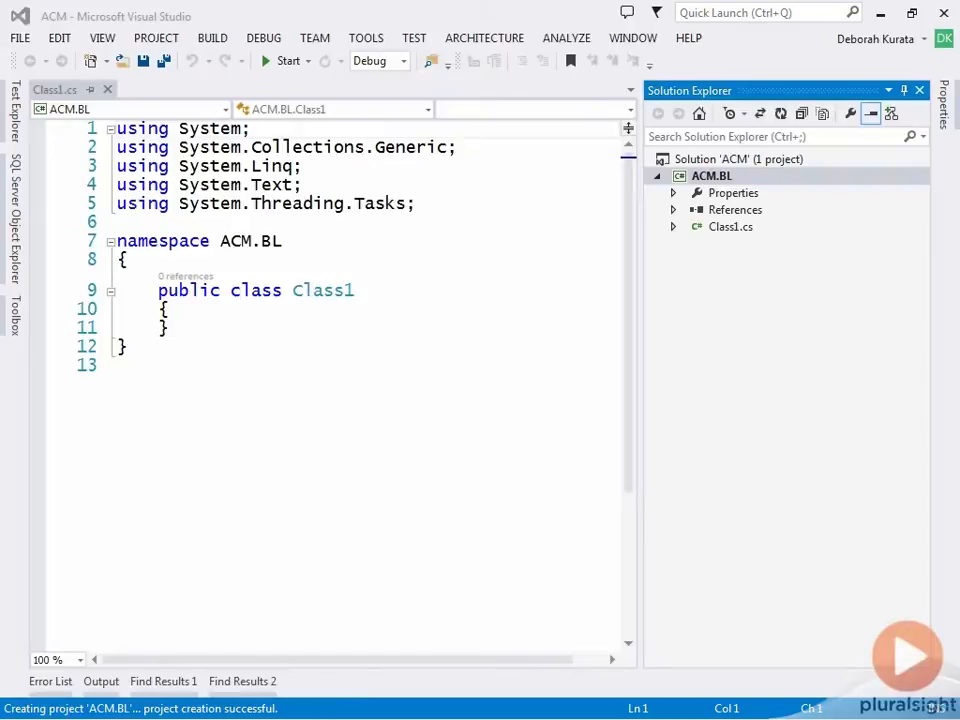
Step: Rename Class1.cs to Customer.cs and accept renaming all references to Class1
{"action": "left_click", "coordinate": [730, 226]}
{"action": "type", "text": "ustomer"}
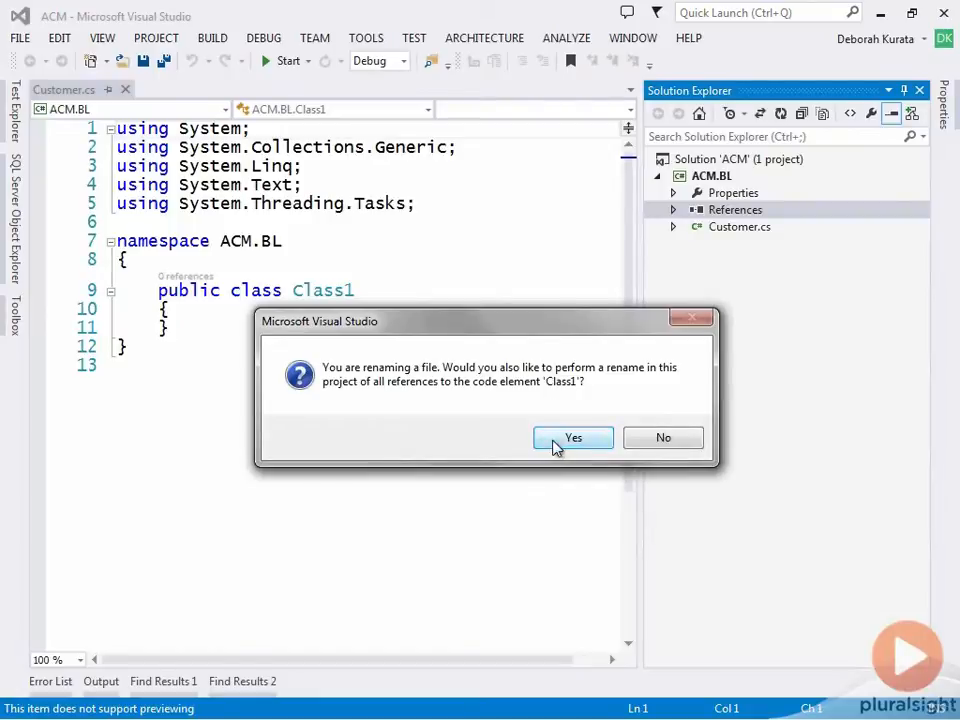
{"action": "left_click", "coordinate": [572, 438]}
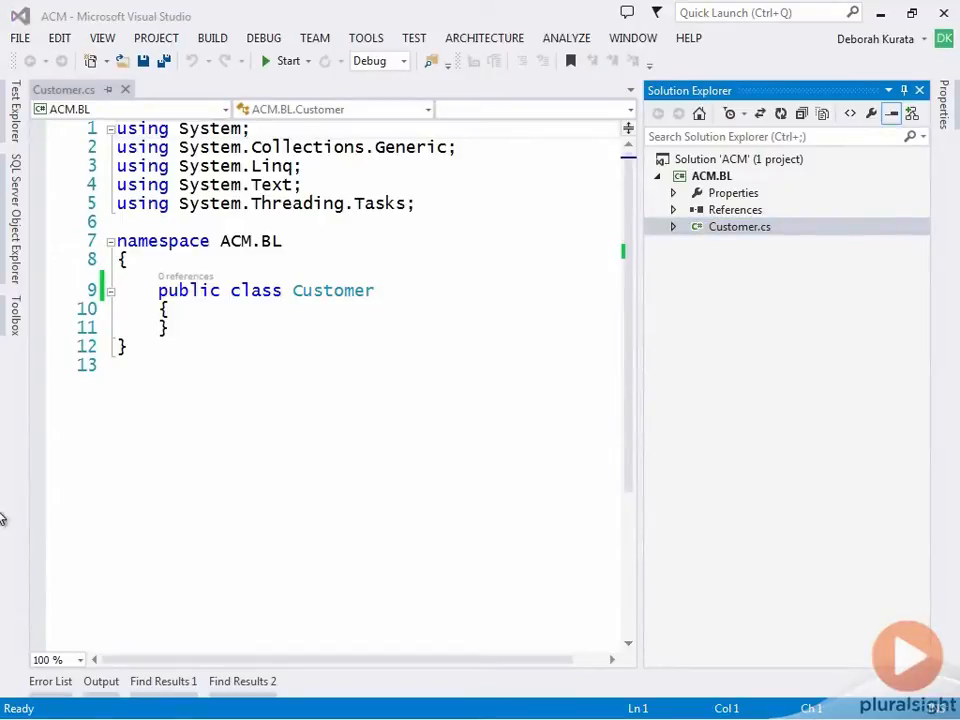
Step: Open Customer.cs to add the private _lastName field and public LastName property
{"action": "double_click", "coordinate": [188, 290]}
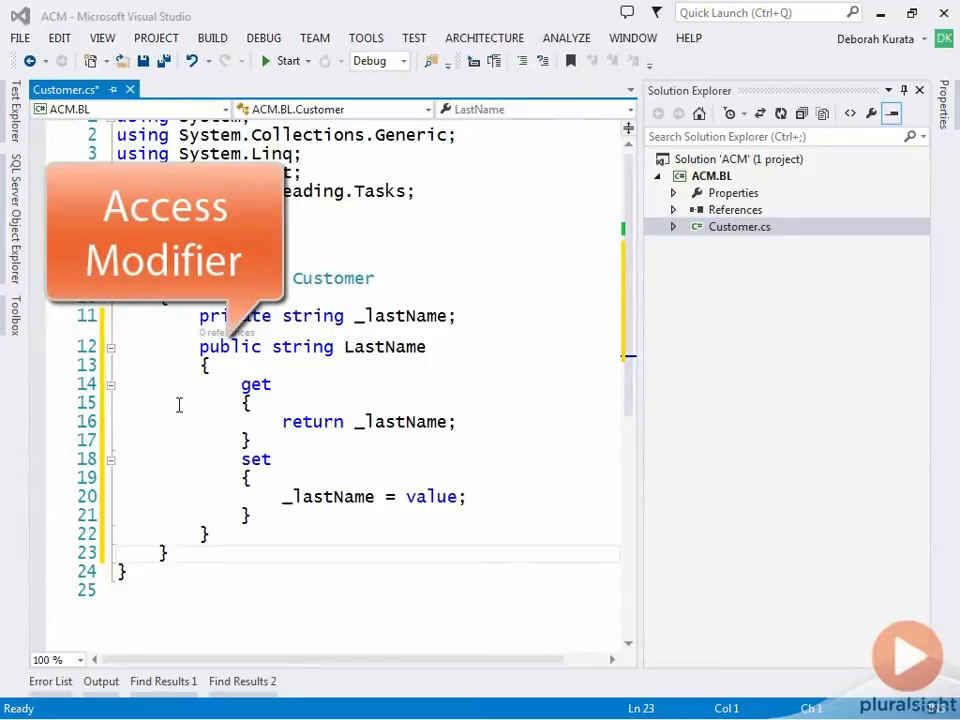
{"action": "type", "text": "internal"}
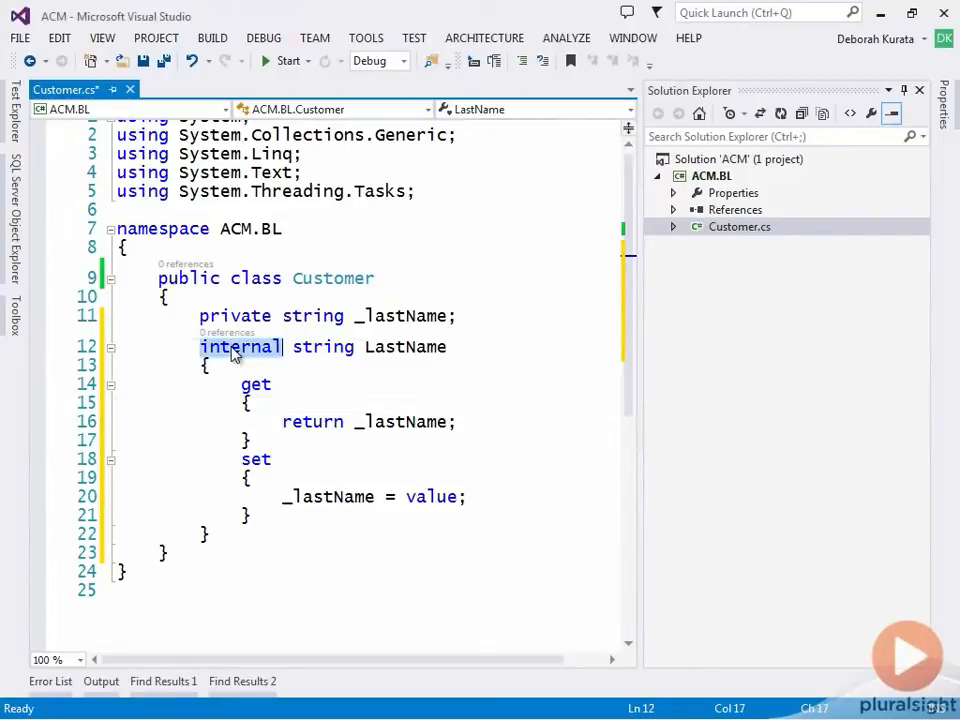
{"action": "type", "text": "public"}
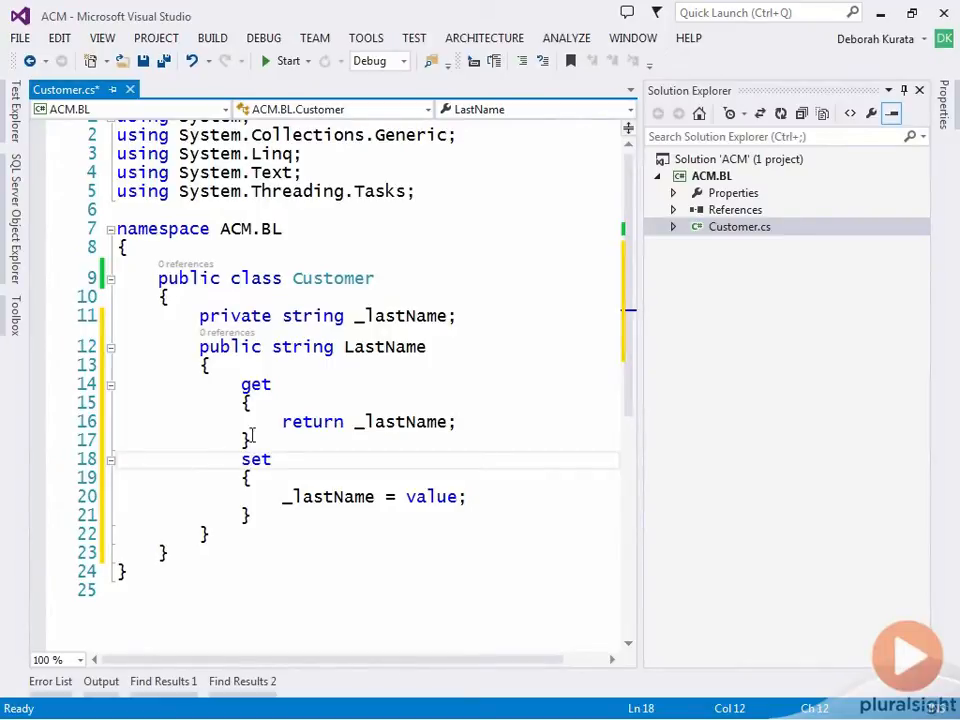
Step: Add '// Any code here' comments in both the get and set accessors of LastName
{"action": "type", "text": "// Any code here"}
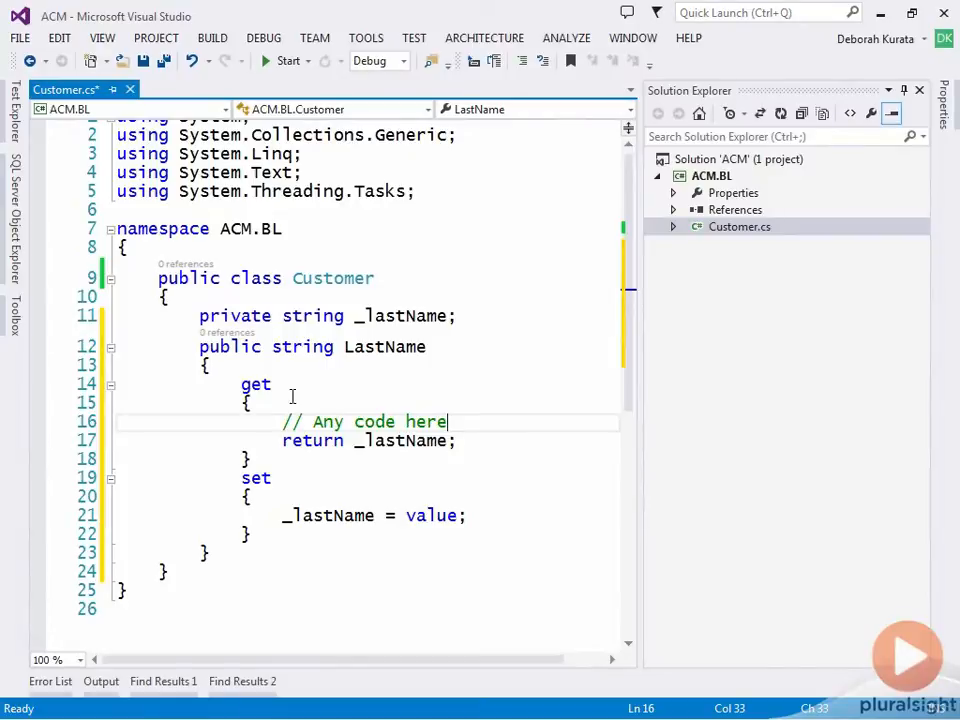
{"action": "type", "text": "// Any code here"}
{"action": "type", "text": "public string FirstName { get; set; }"}
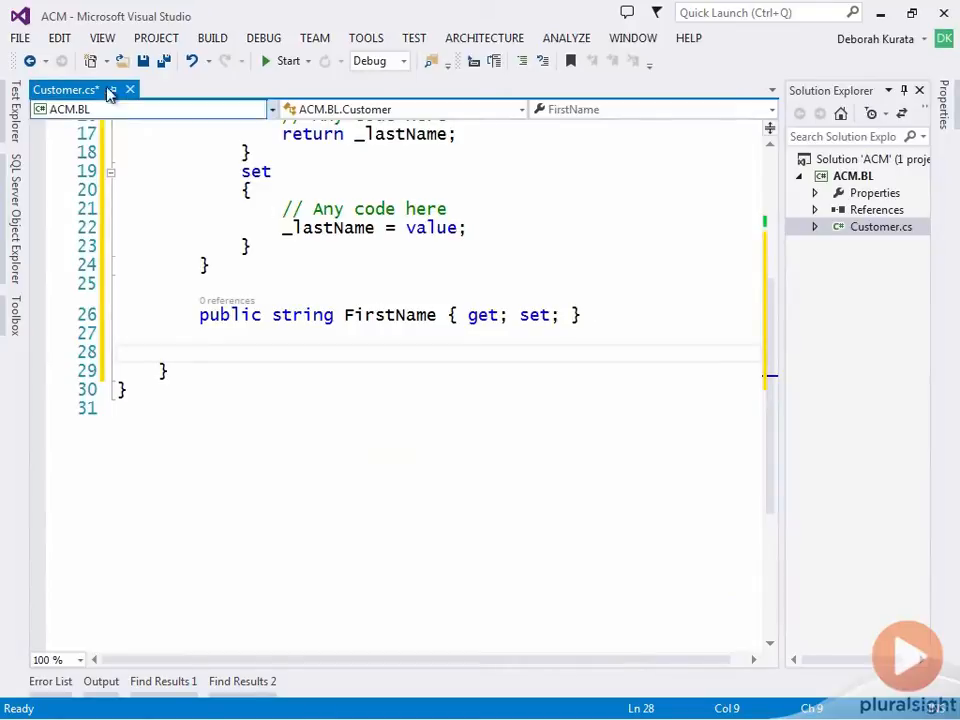
{"action": "left_click", "coordinate": [60, 38]}
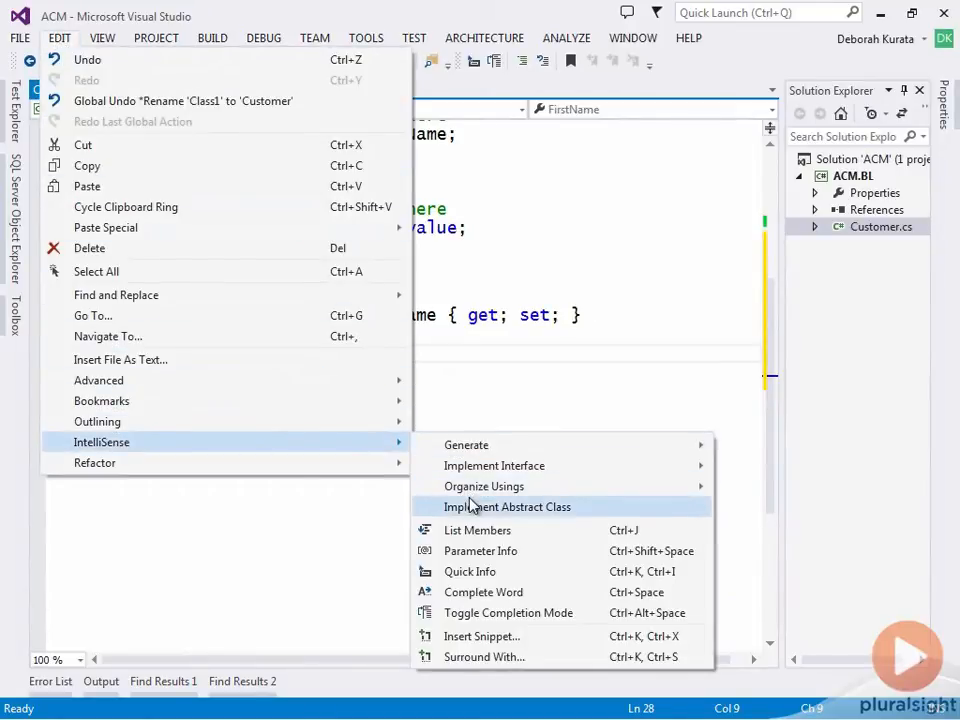
{"action": "left_click", "coordinate": [482, 636]}
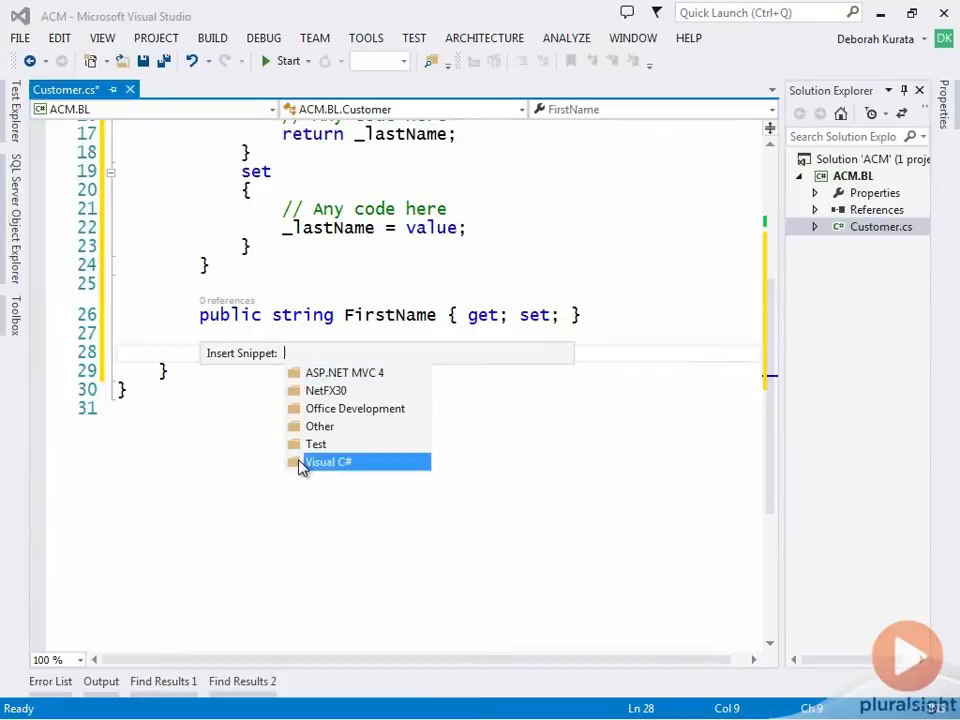
{"action": "left_click", "coordinate": [328, 460]}
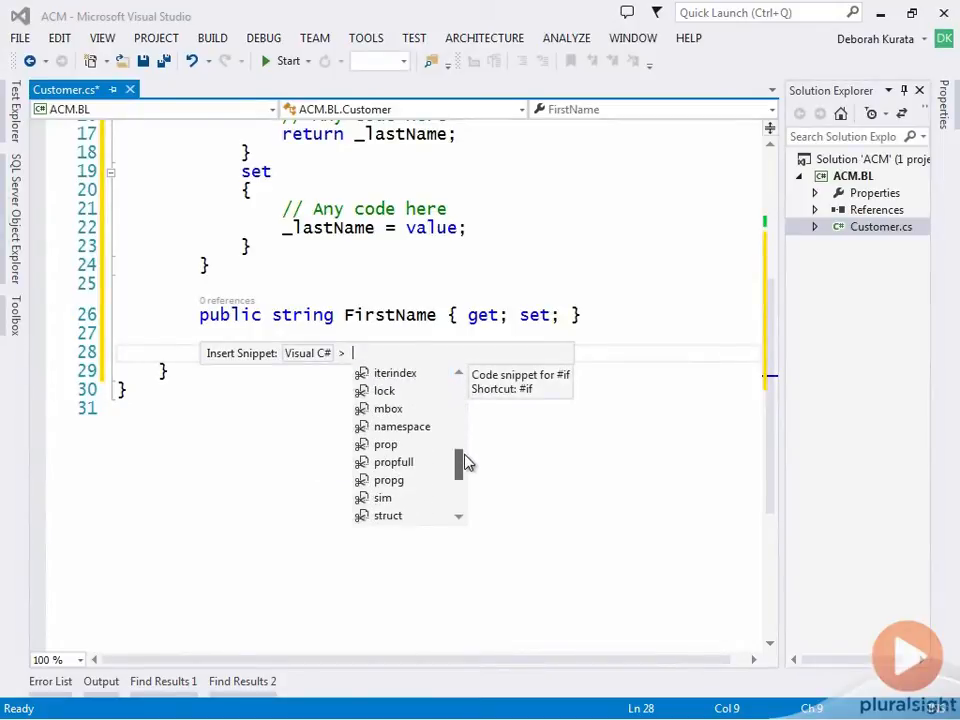
{"action": "key", "text": "Escape"}
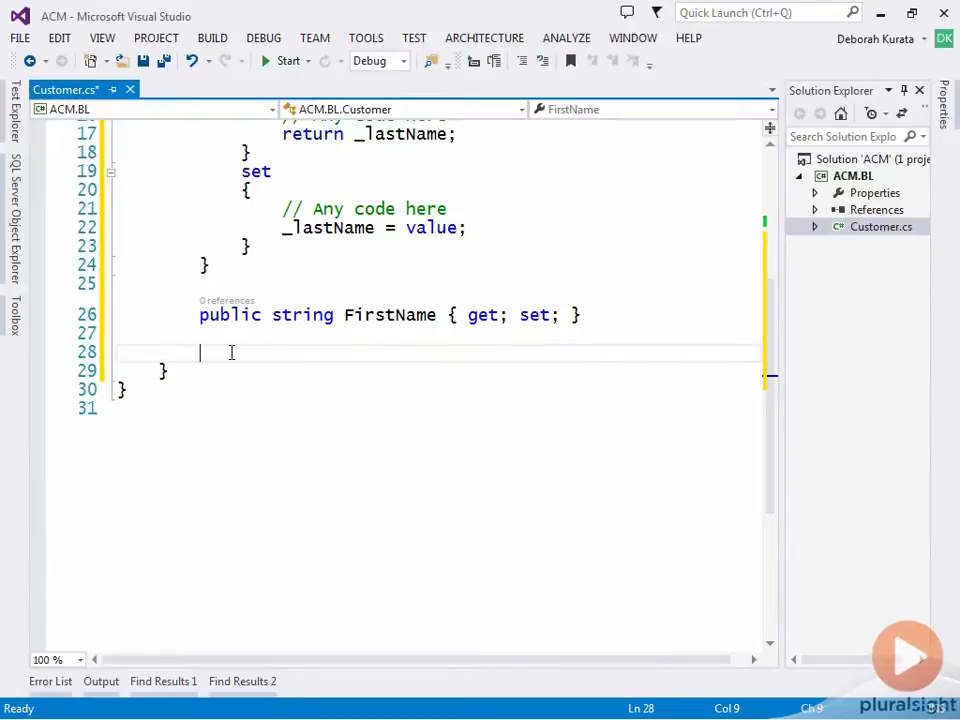
Step: Insert the prop auto-property snippet from the Visual C# snippet list
{"action": "right_click", "coordinate": [232, 352]}
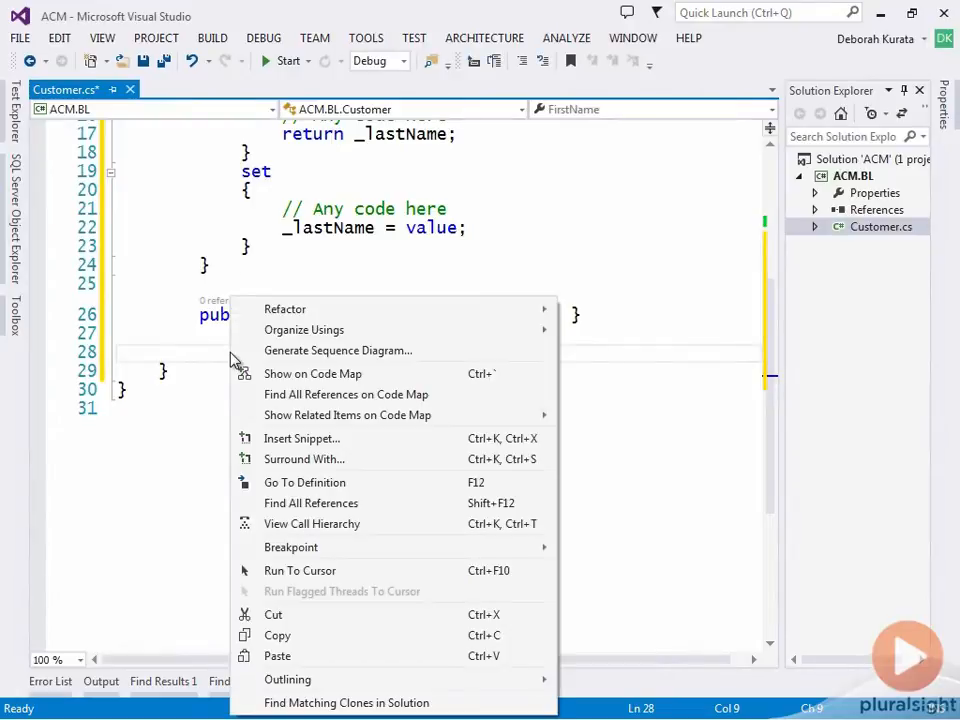
{"action": "mouse_move", "coordinate": [276, 482]}
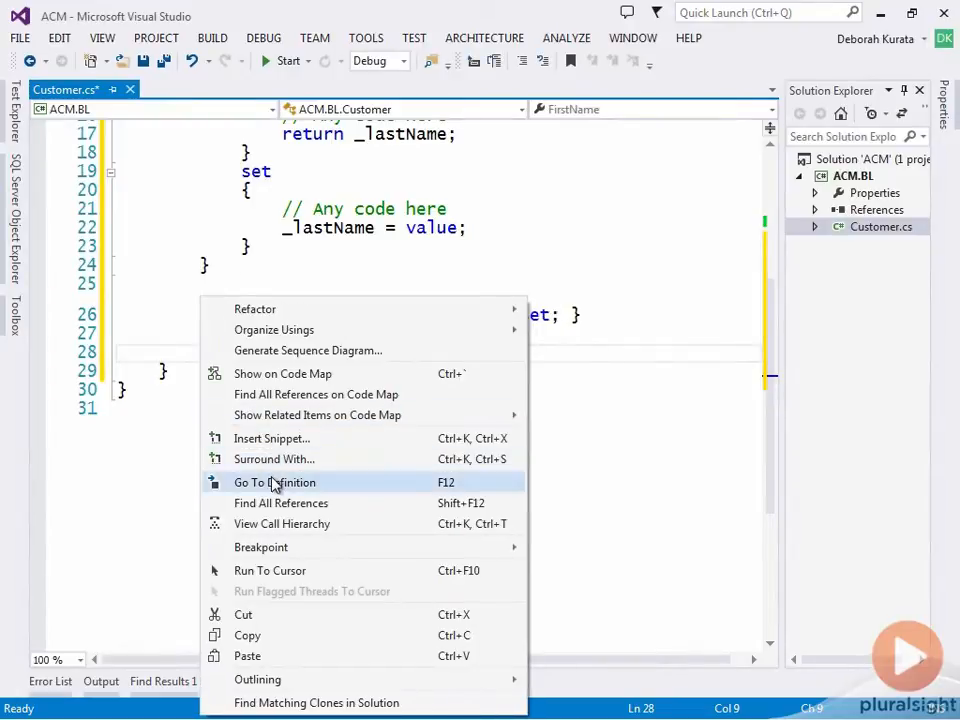
{"action": "left_click", "coordinate": [272, 438]}
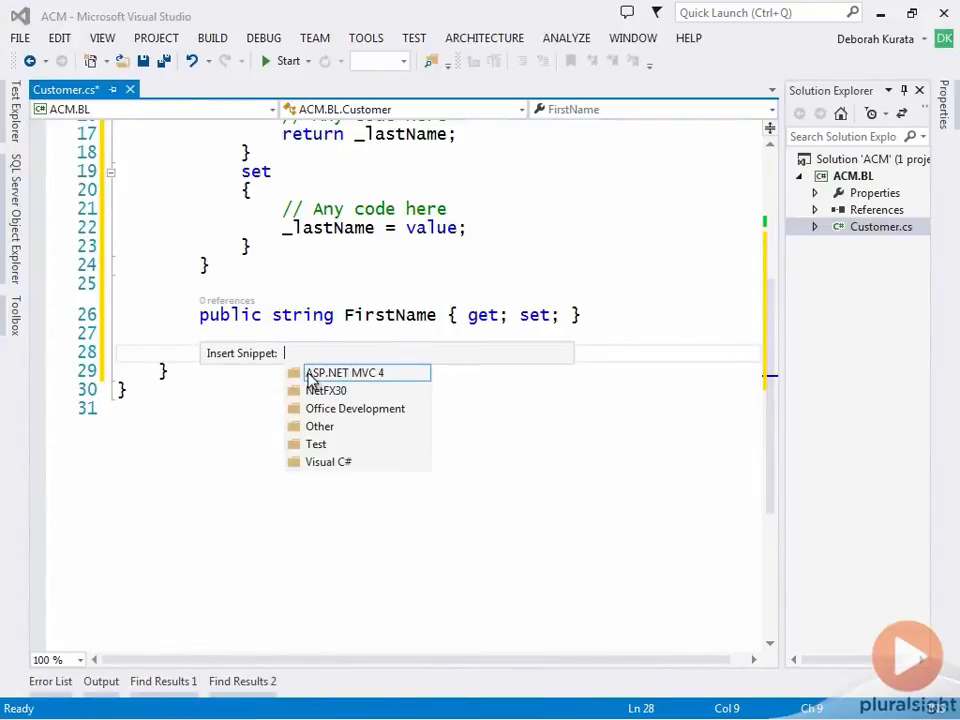
{"action": "double_click", "coordinate": [328, 460]}
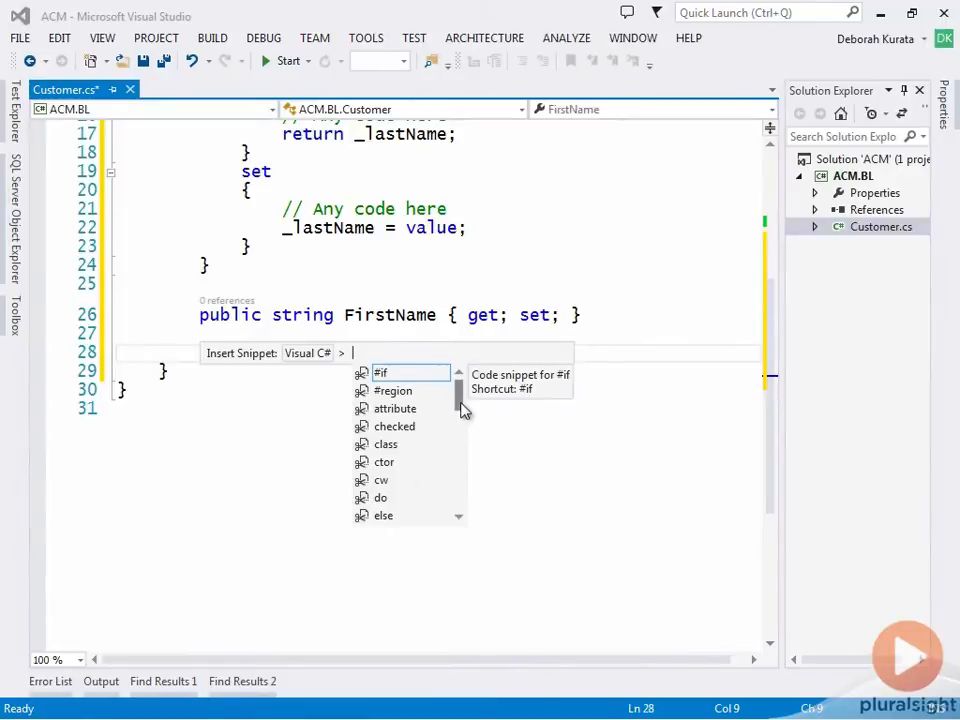
{"action": "scroll", "scroll_direction": "down", "scroll_amount": 3}
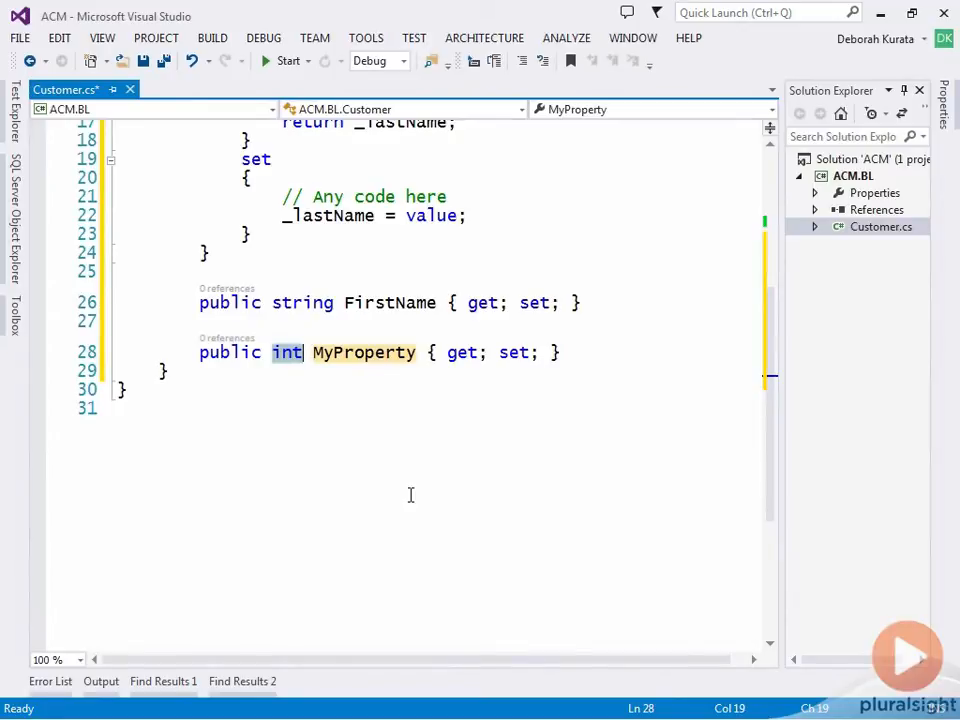
Step: Make the new property public string EmailAddress
{"action": "type", "text": "string"}
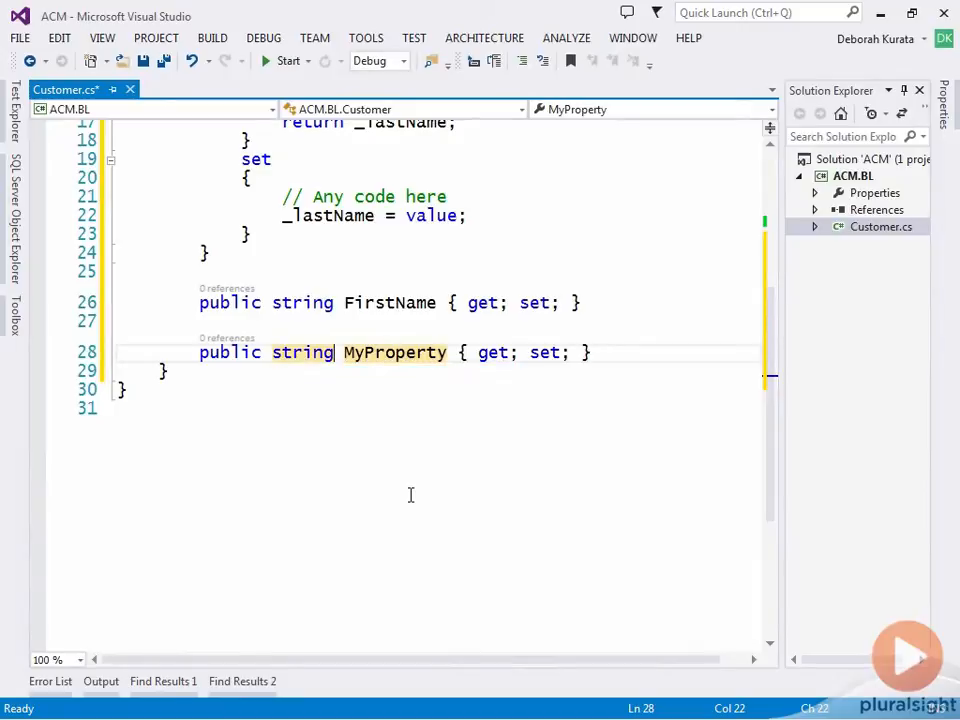
{"action": "type", "text": "EmailAddress"}
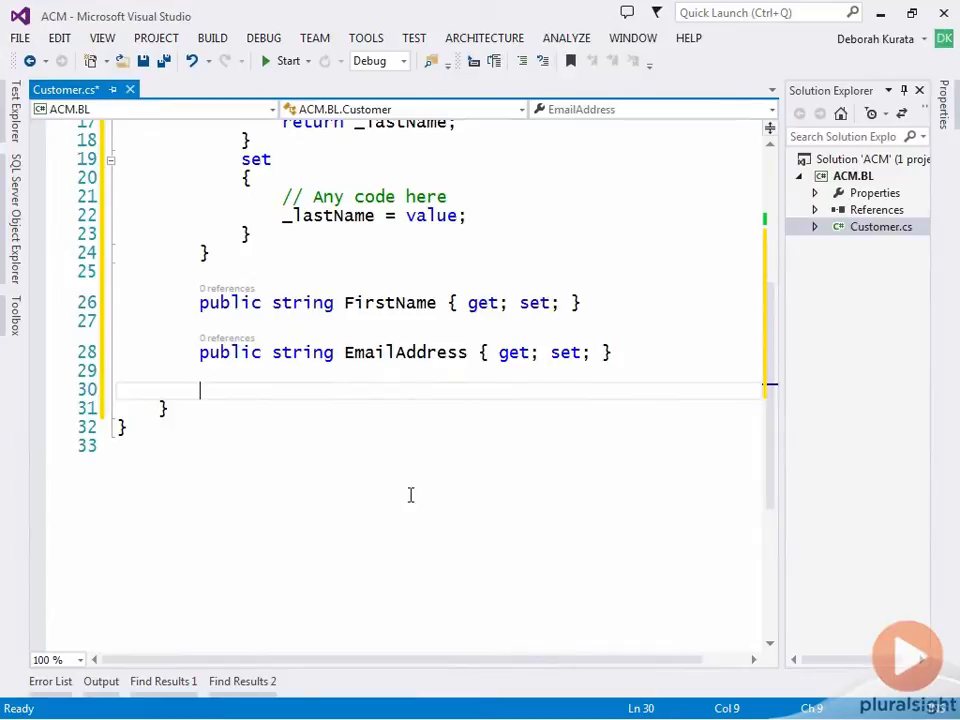
Step: Add a public int CustomerId auto-property below EmailAddress via the prop snippet
{"action": "type", "text": "prop"}
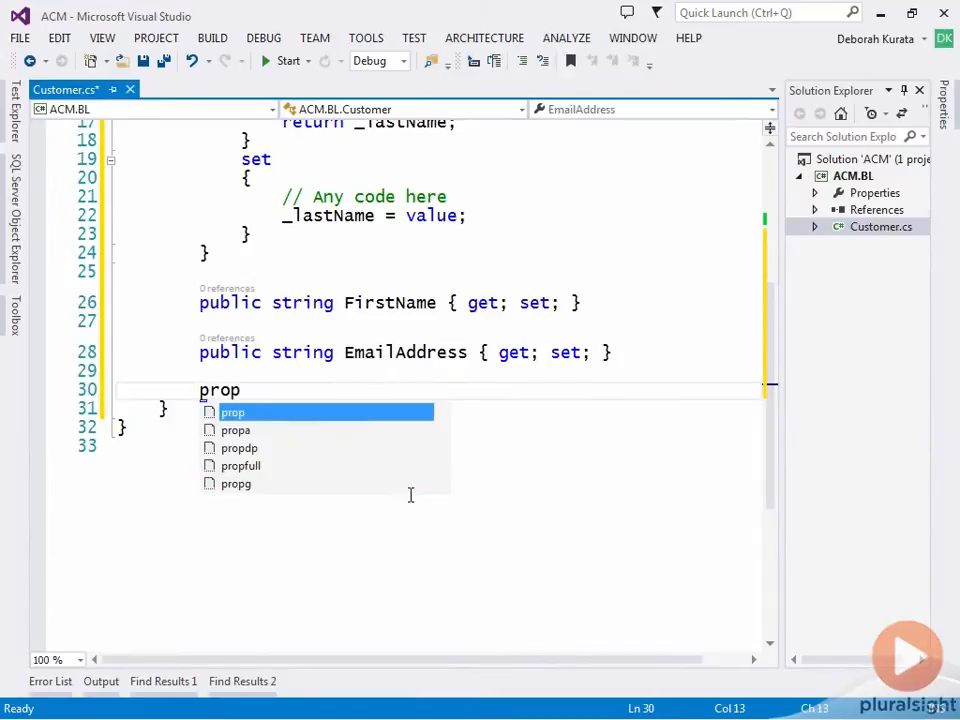
{"action": "key", "text": "Tab"}
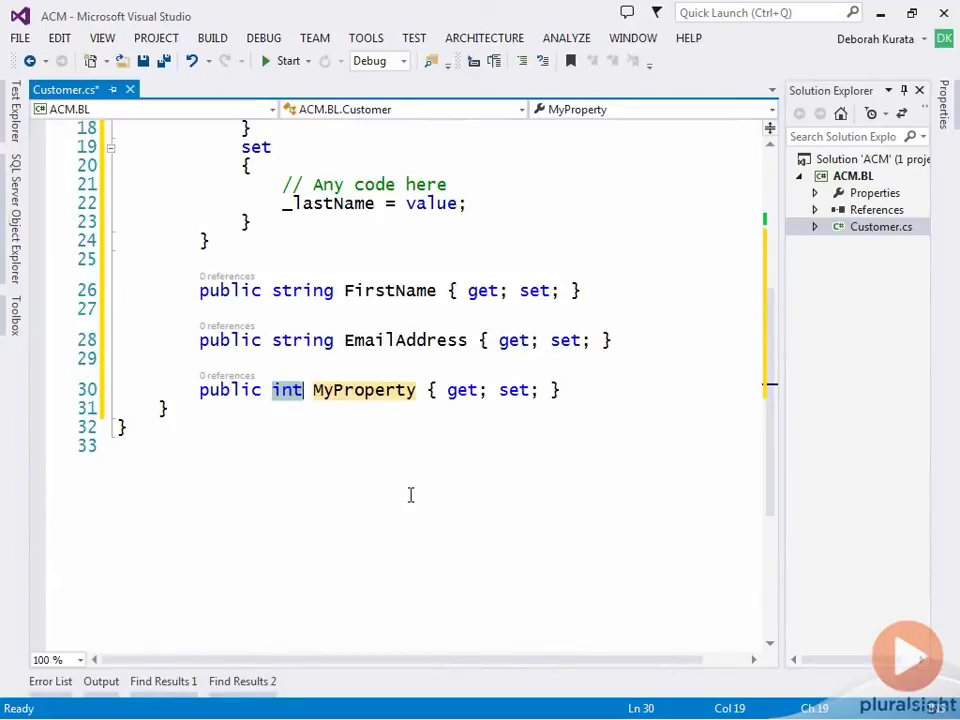
{"action": "double_click", "coordinate": [364, 390]}
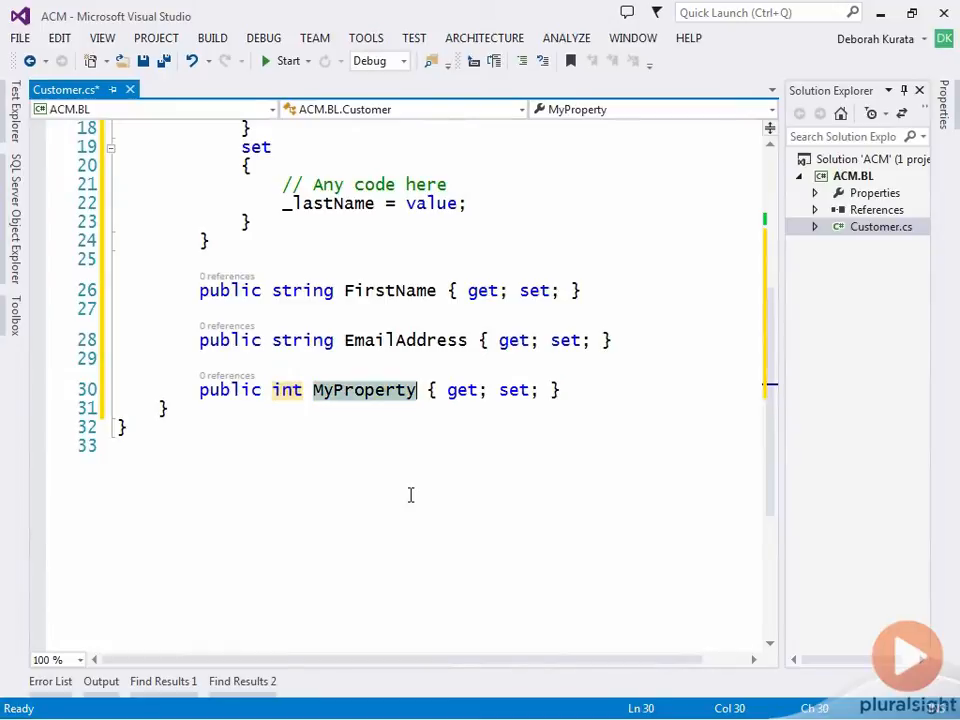
{"action": "type", "text": "CustomerId"}
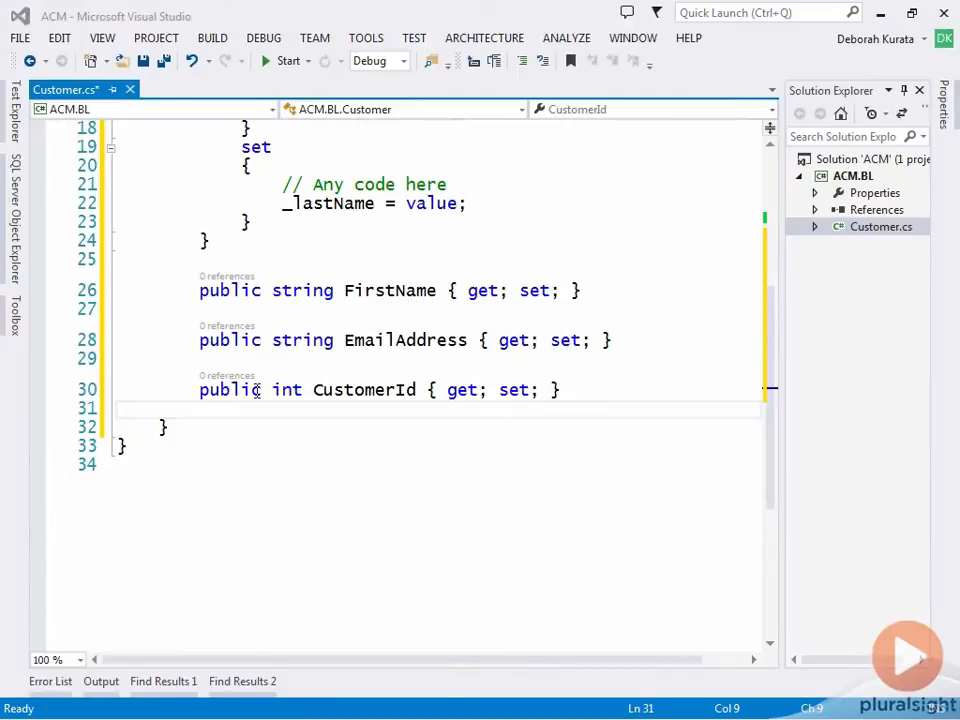
{"action": "mouse_move", "coordinate": [472, 390]}
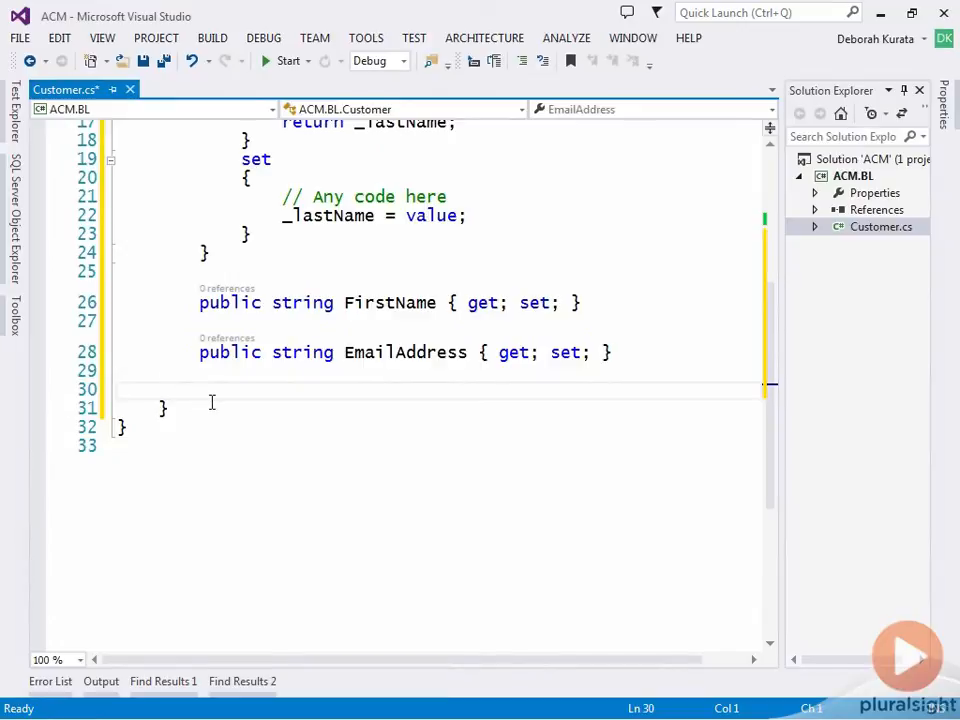
Step: Recreate CustomerId as public int CustomerId { get; private set; }
{"action": "type", "text": "prop"}
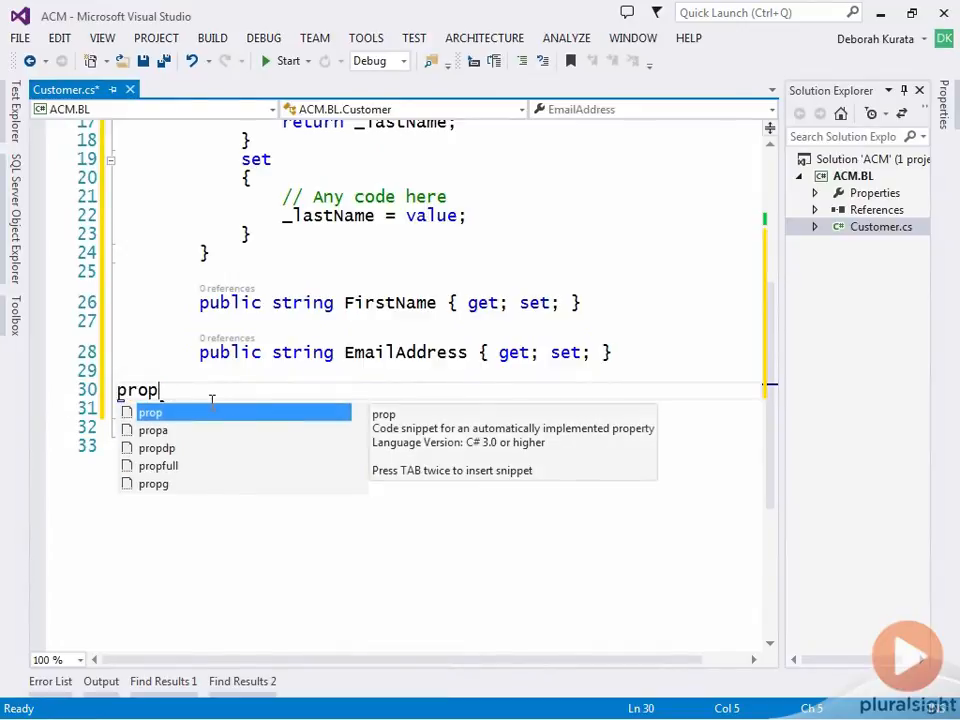
{"action": "key", "text": "Tab"}
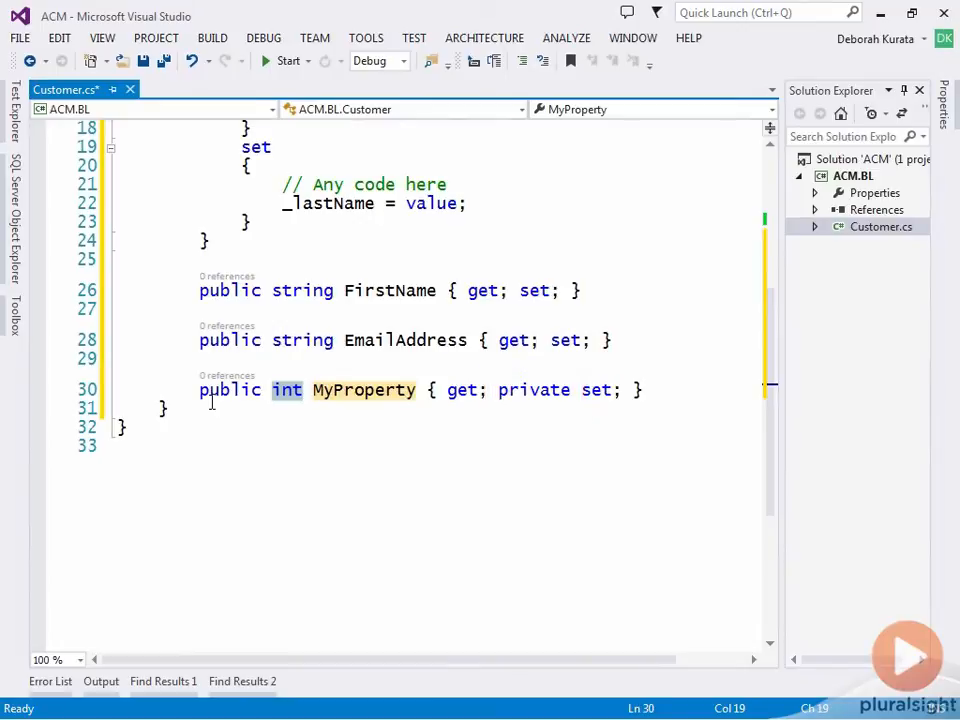
{"action": "type", "text": "CustomerId"}
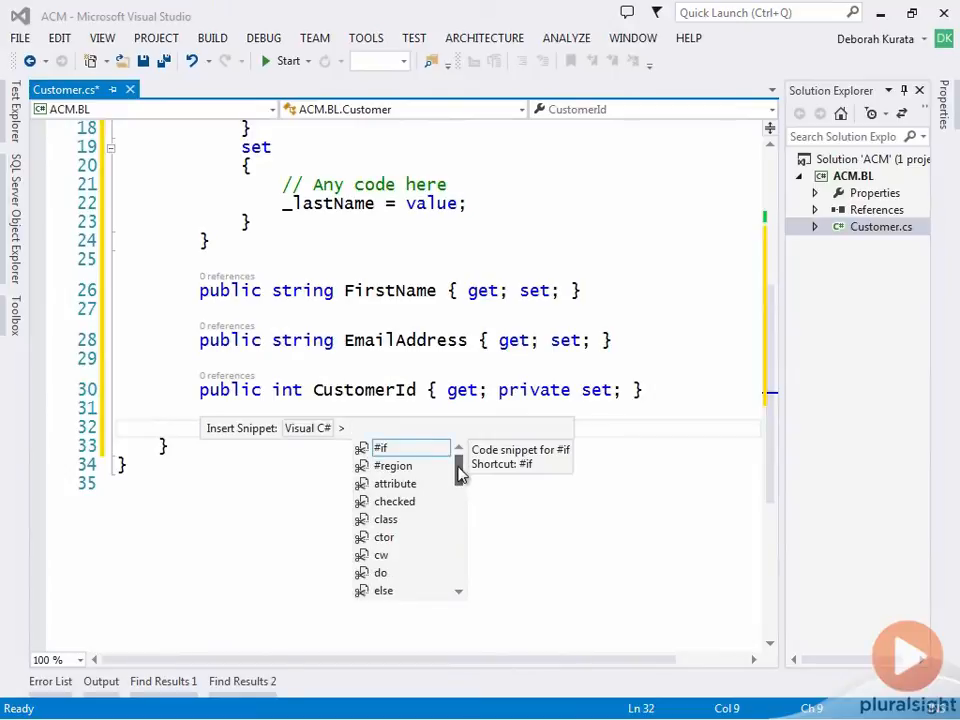
Step: Write public string FullName returning LastName + "," + FirstName below CustomerId
{"action": "scroll", "scroll_direction": "down", "scroll_amount": 3}
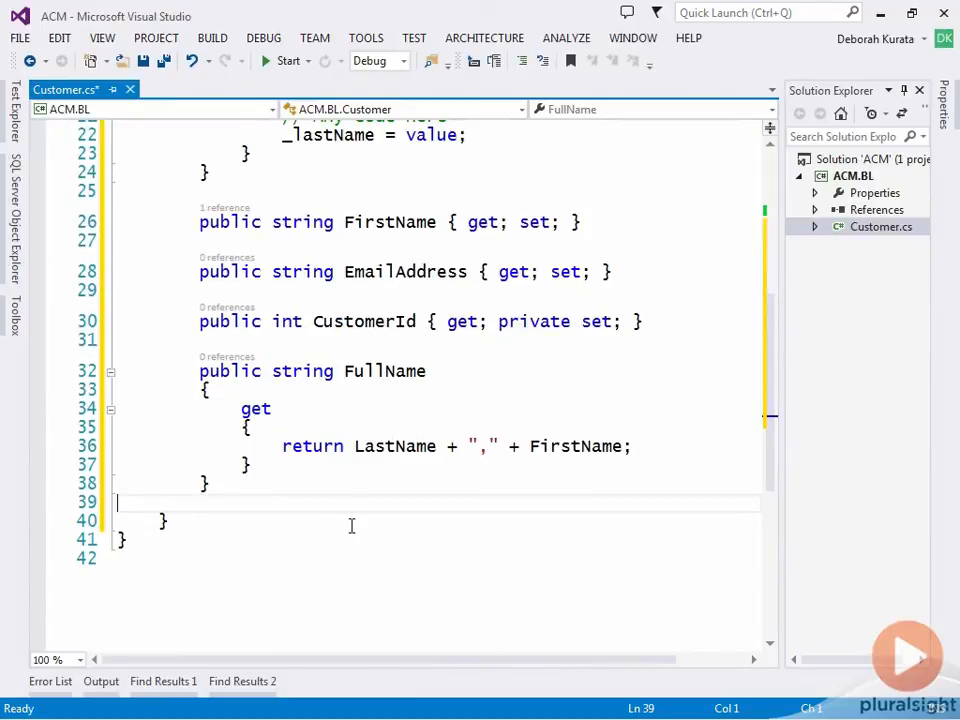
{"action": "mouse_move", "coordinate": [364, 496]}
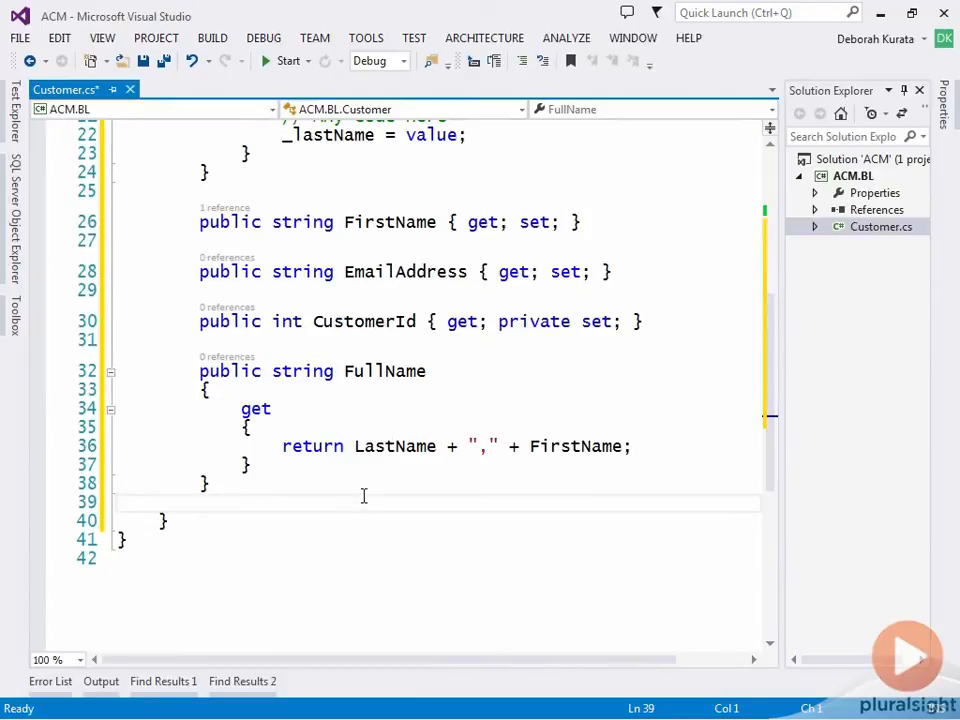